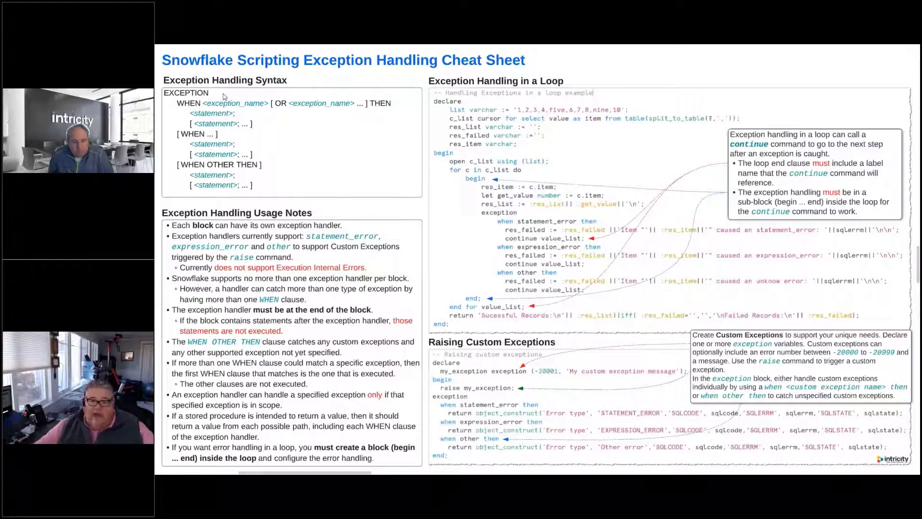
mouse_move(260, 243)
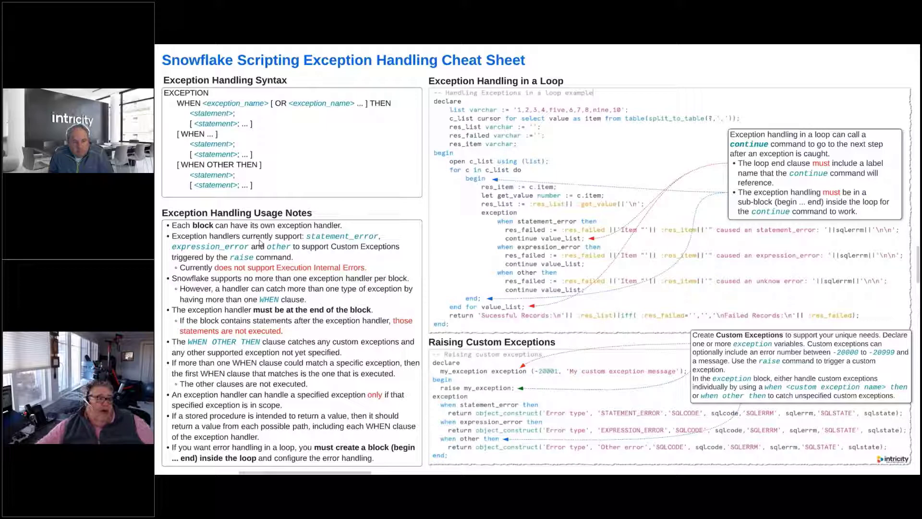
mouse_move(280, 262)
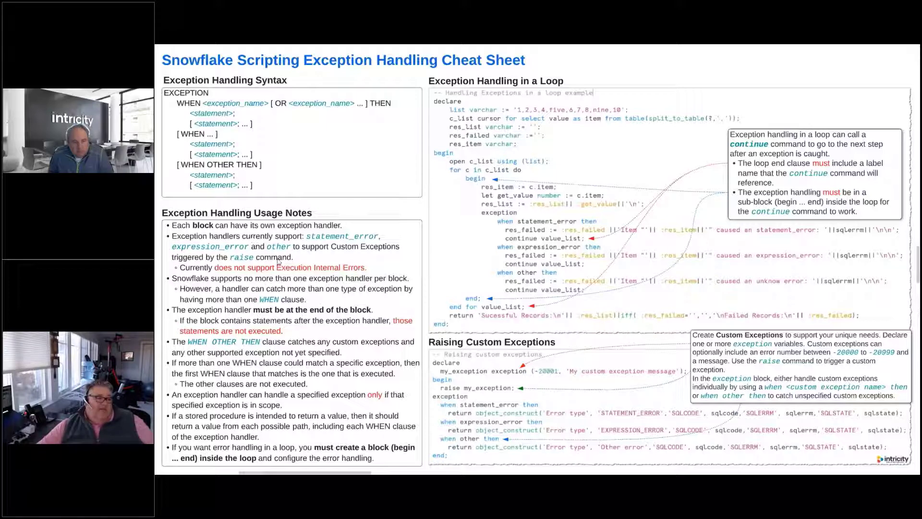